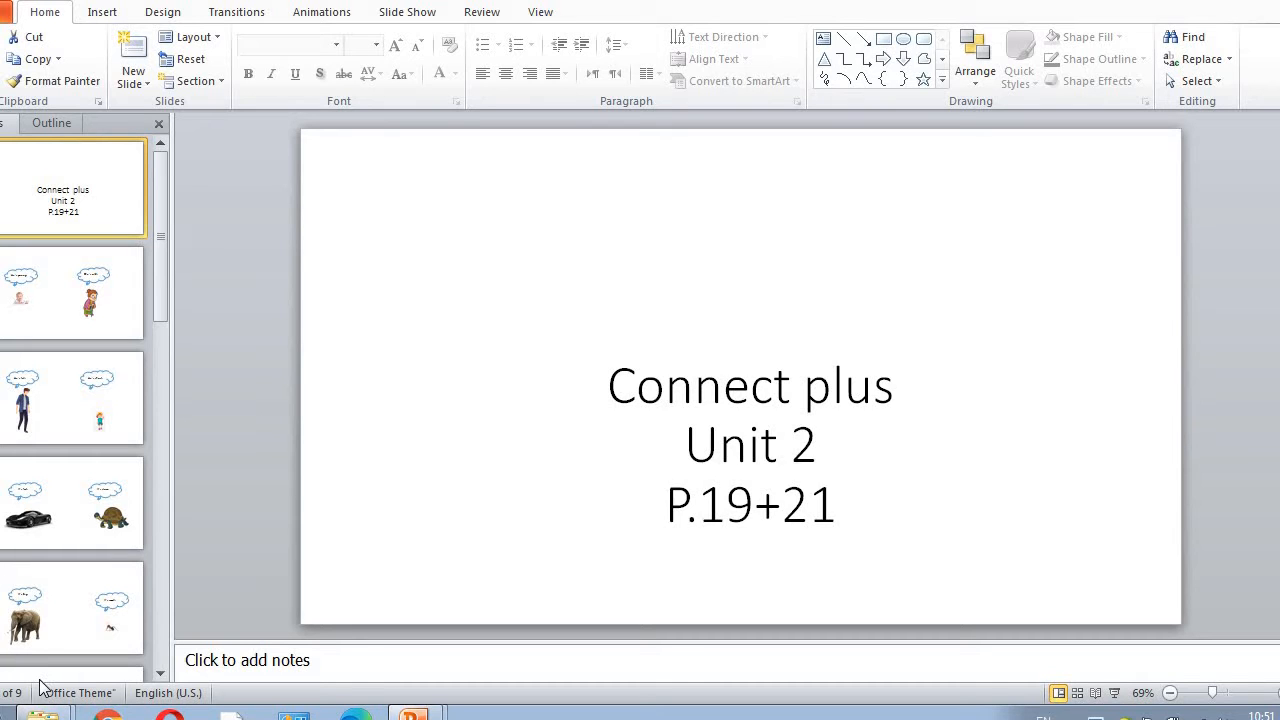
{"action": "mouse_move", "coordinate": [22, 672]}
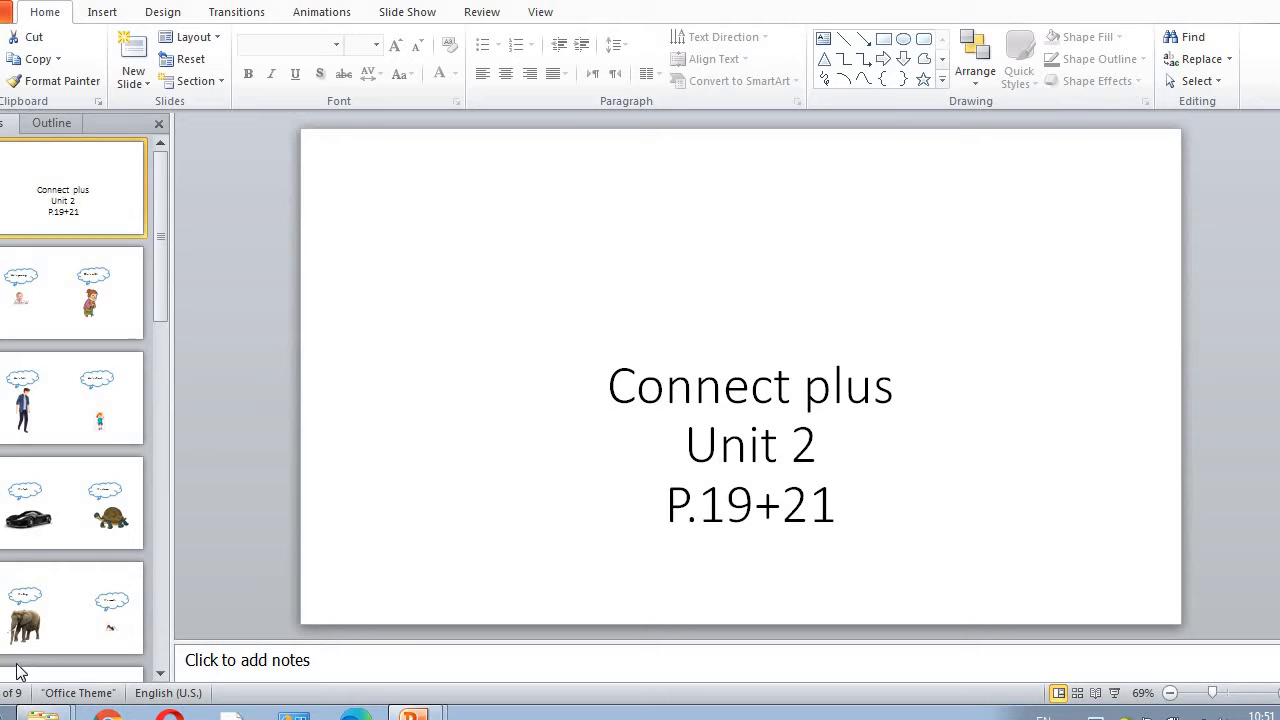
{"action": "mouse_move", "coordinate": [1111, 697]}
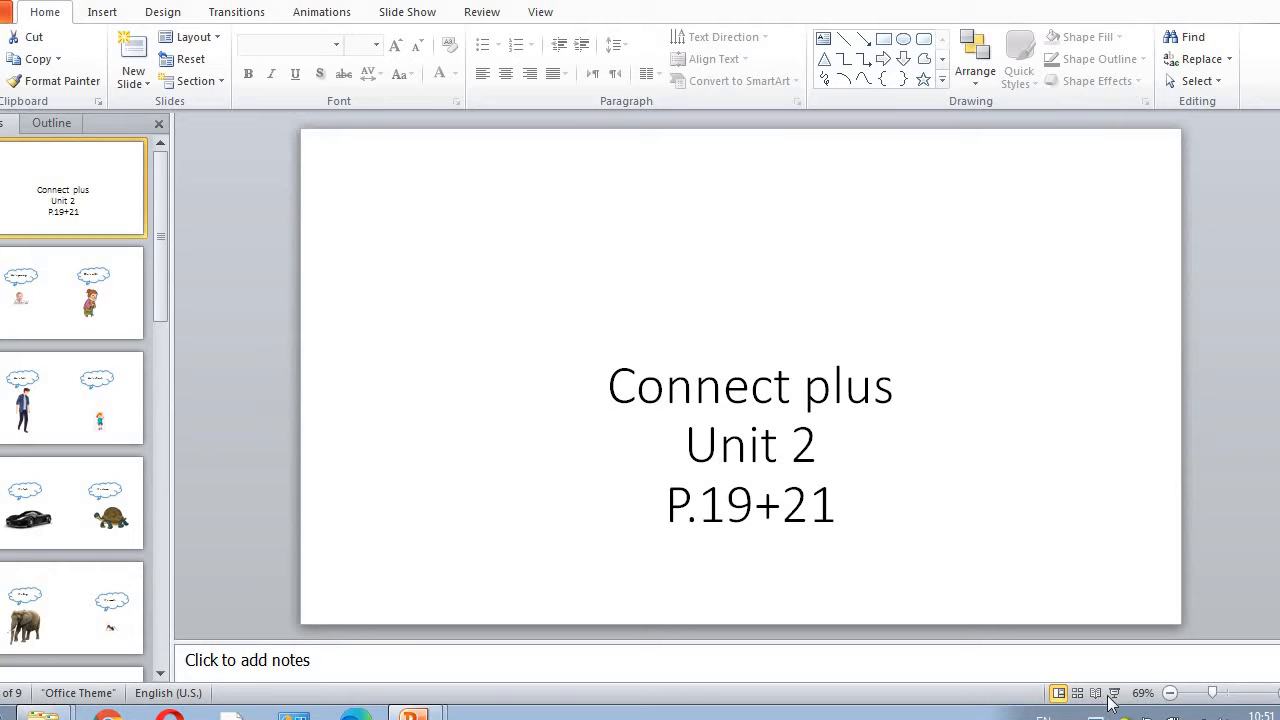